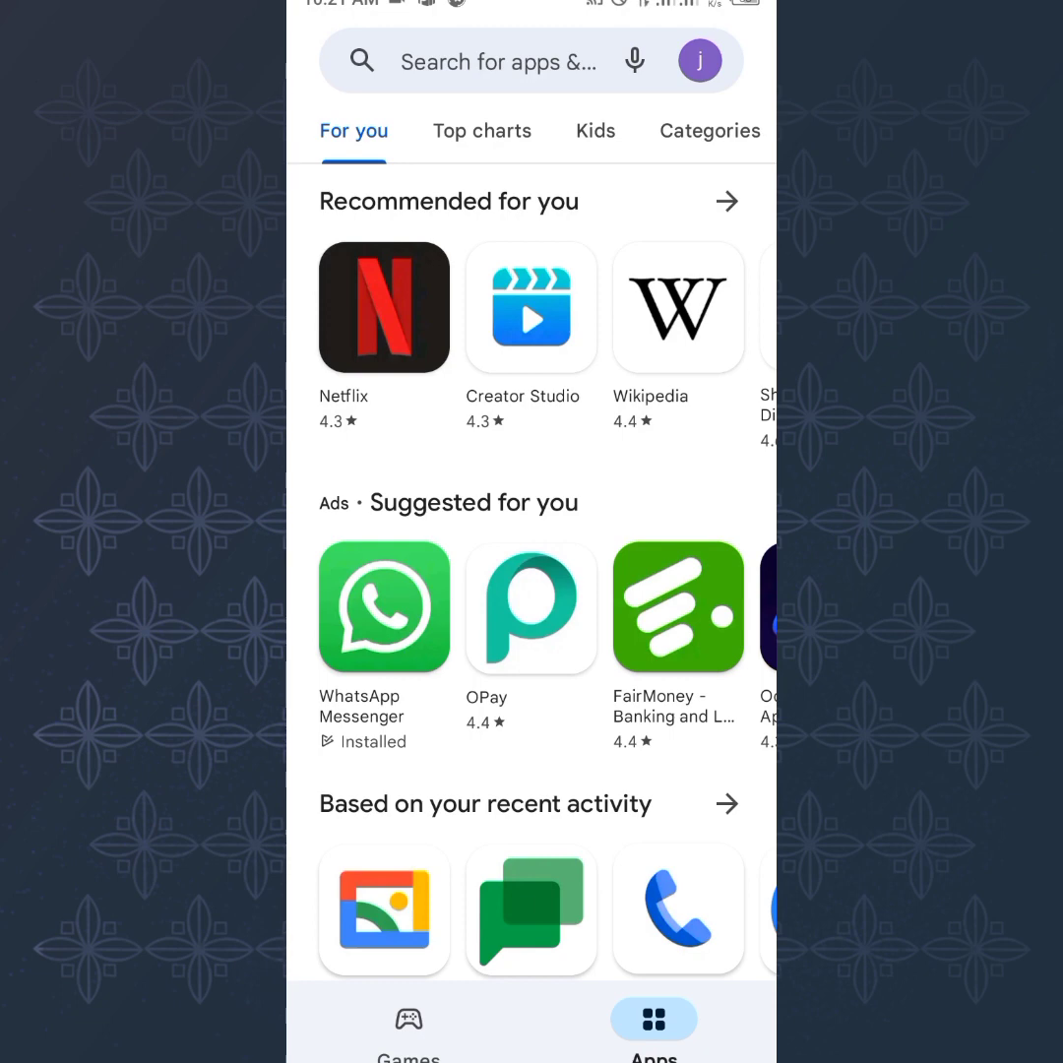
Search the Play Store for 'graph messenger' and locate the installed Graph Messenger by ILMILI listing.
text(graph messenger)
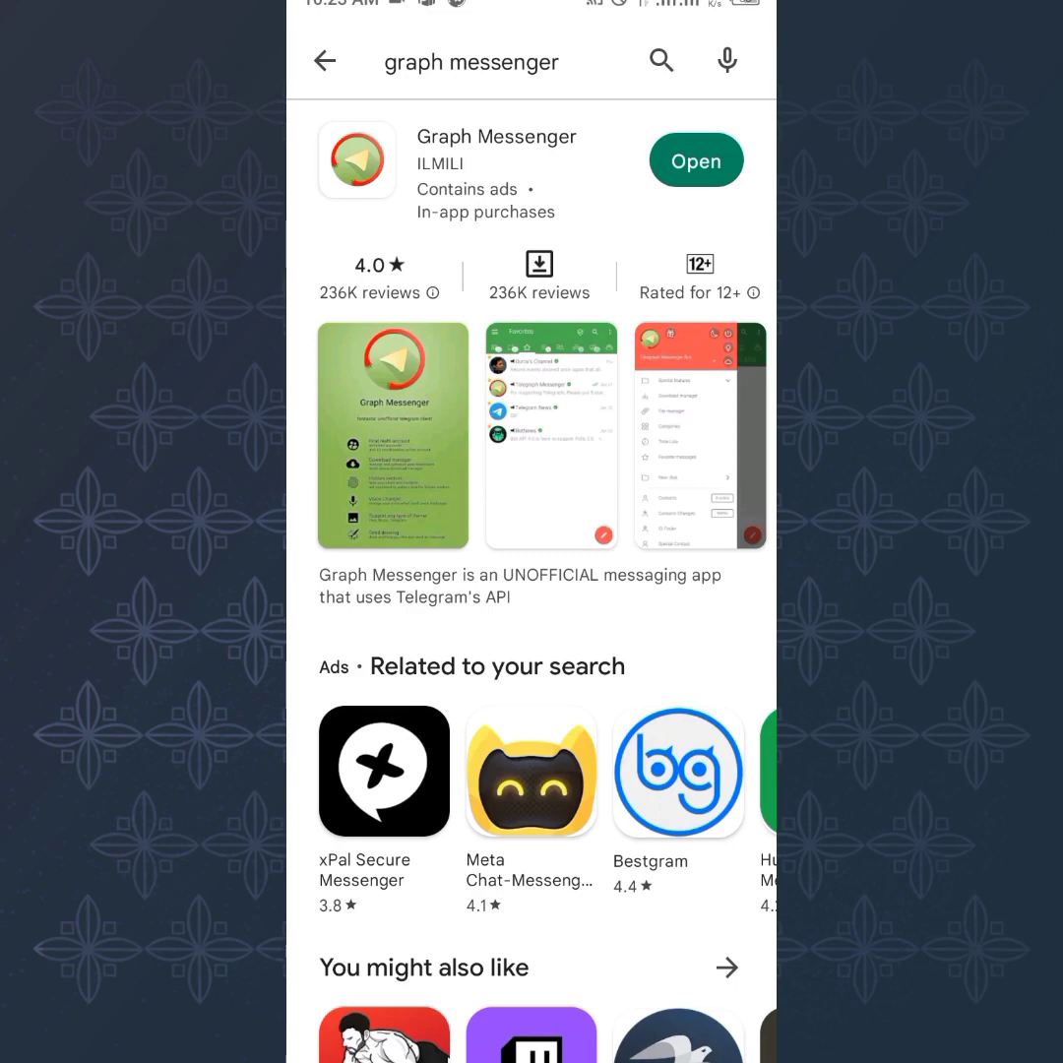
scroll(left, 3)
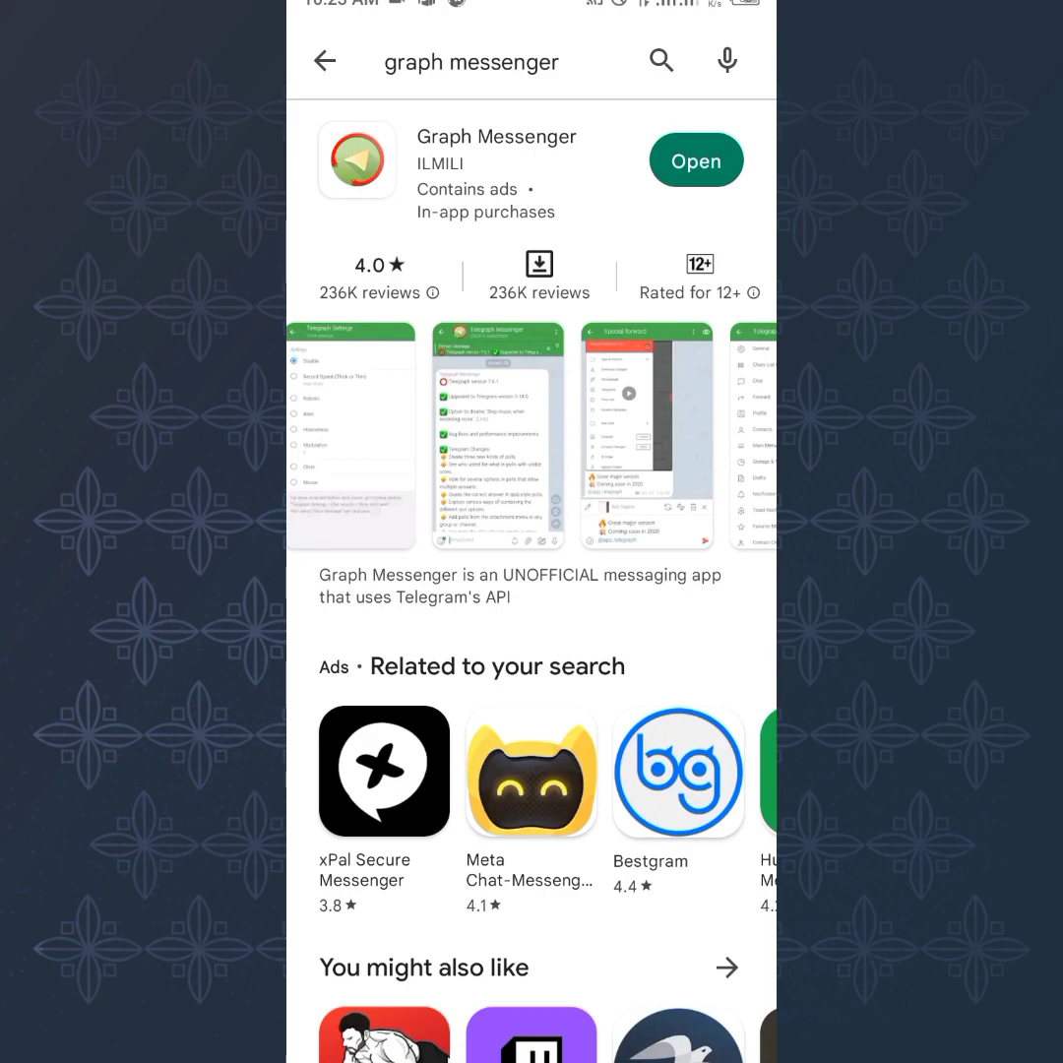
Launch Graph Messenger and open the Realwikitv.com group (74,643 members) to its info page.
click(695, 160)
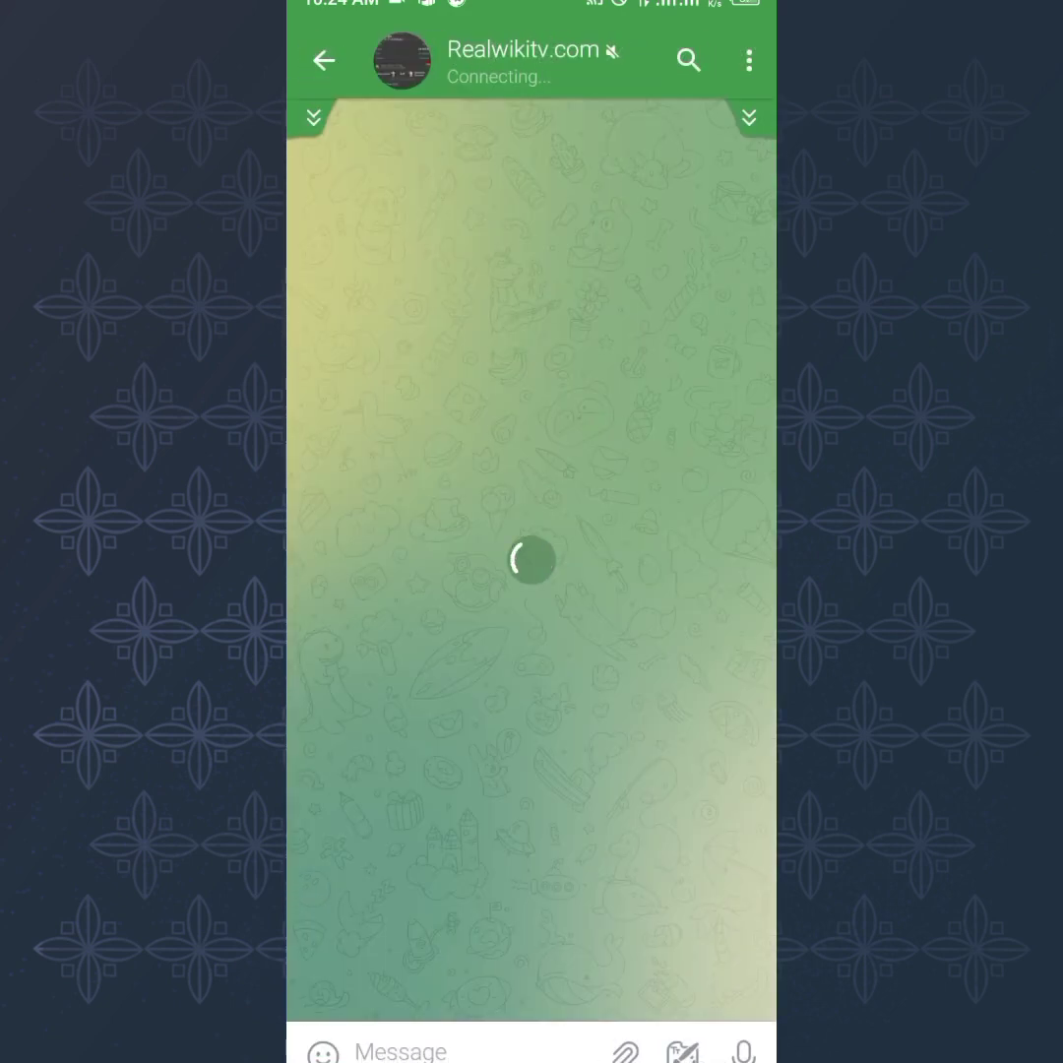
click(313, 118)
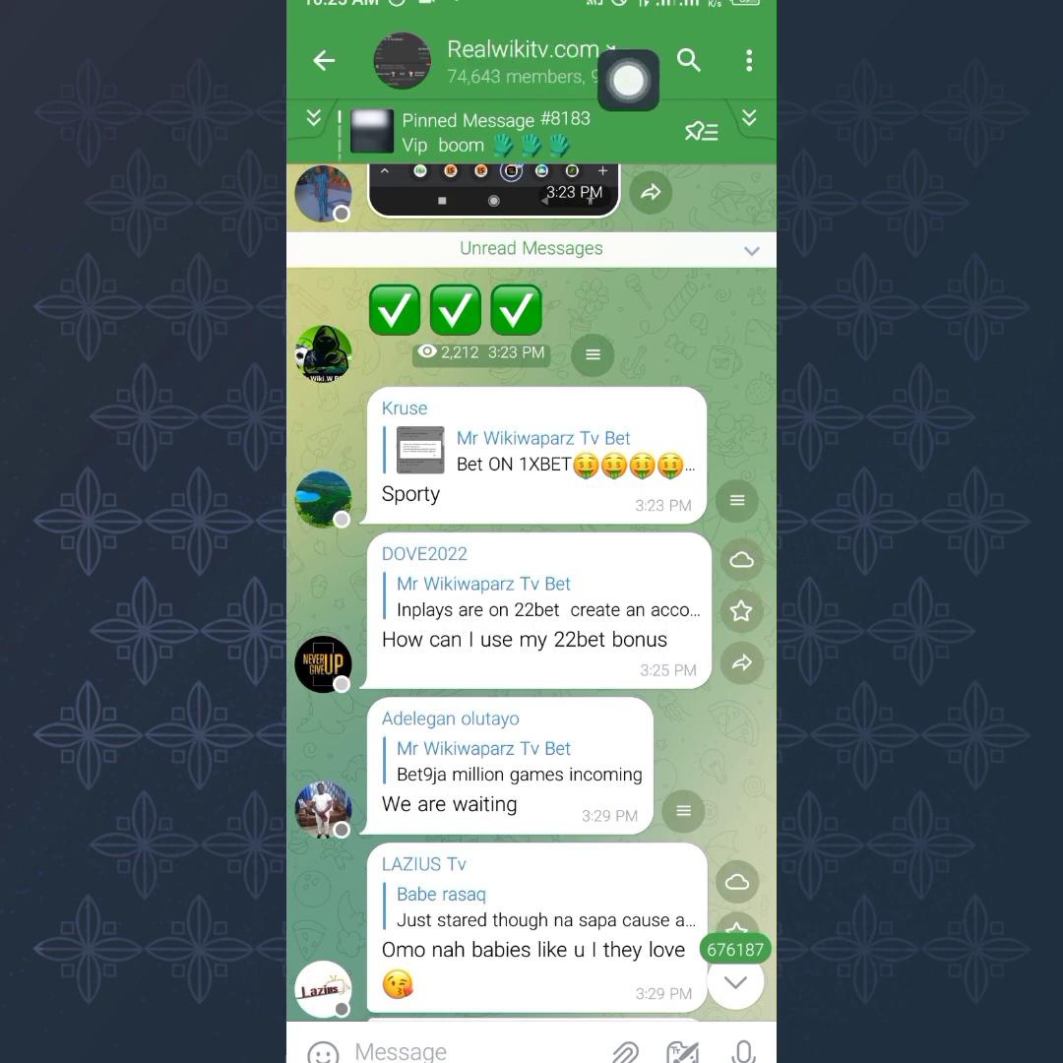
click(524, 49)
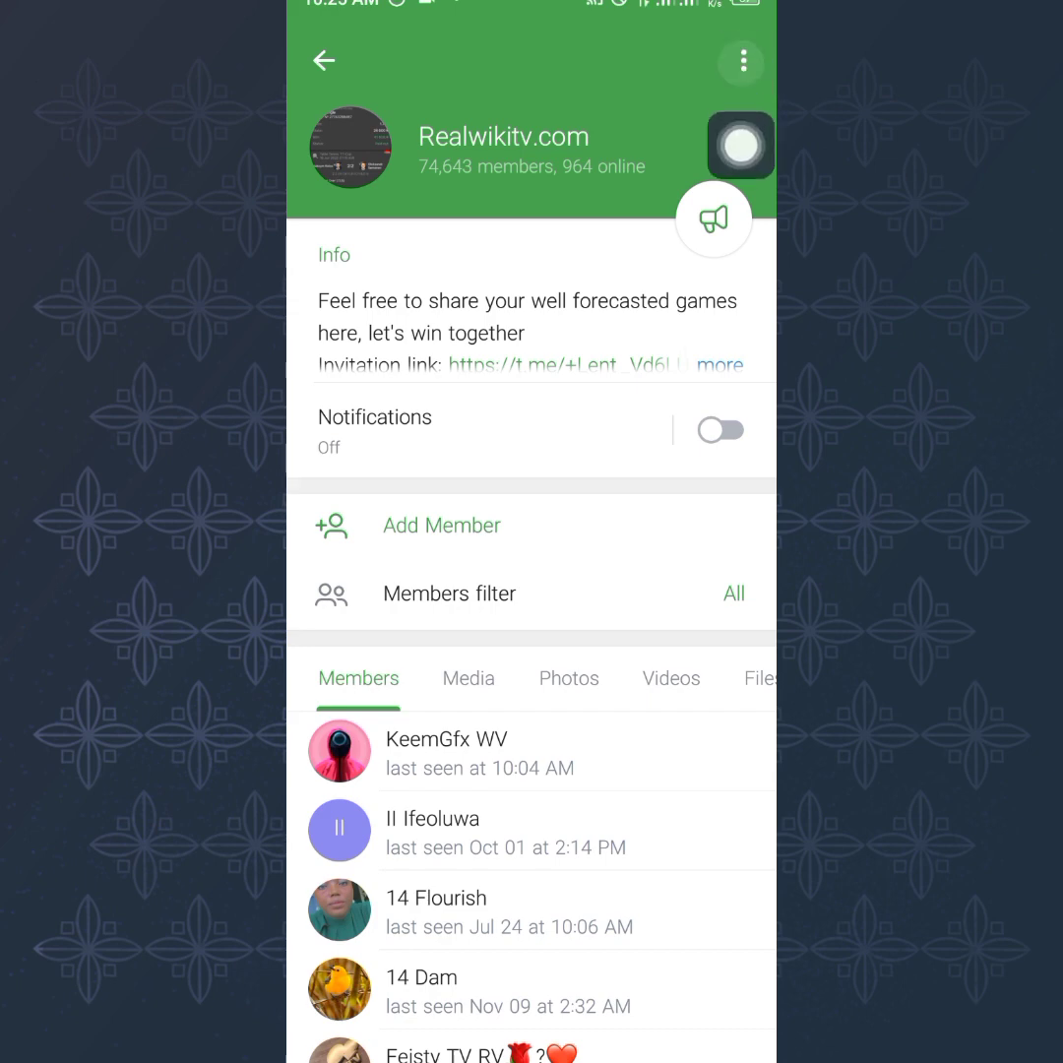
Open Realwikitv.com's full Members list showing members with last-seen times.
click(740, 59)
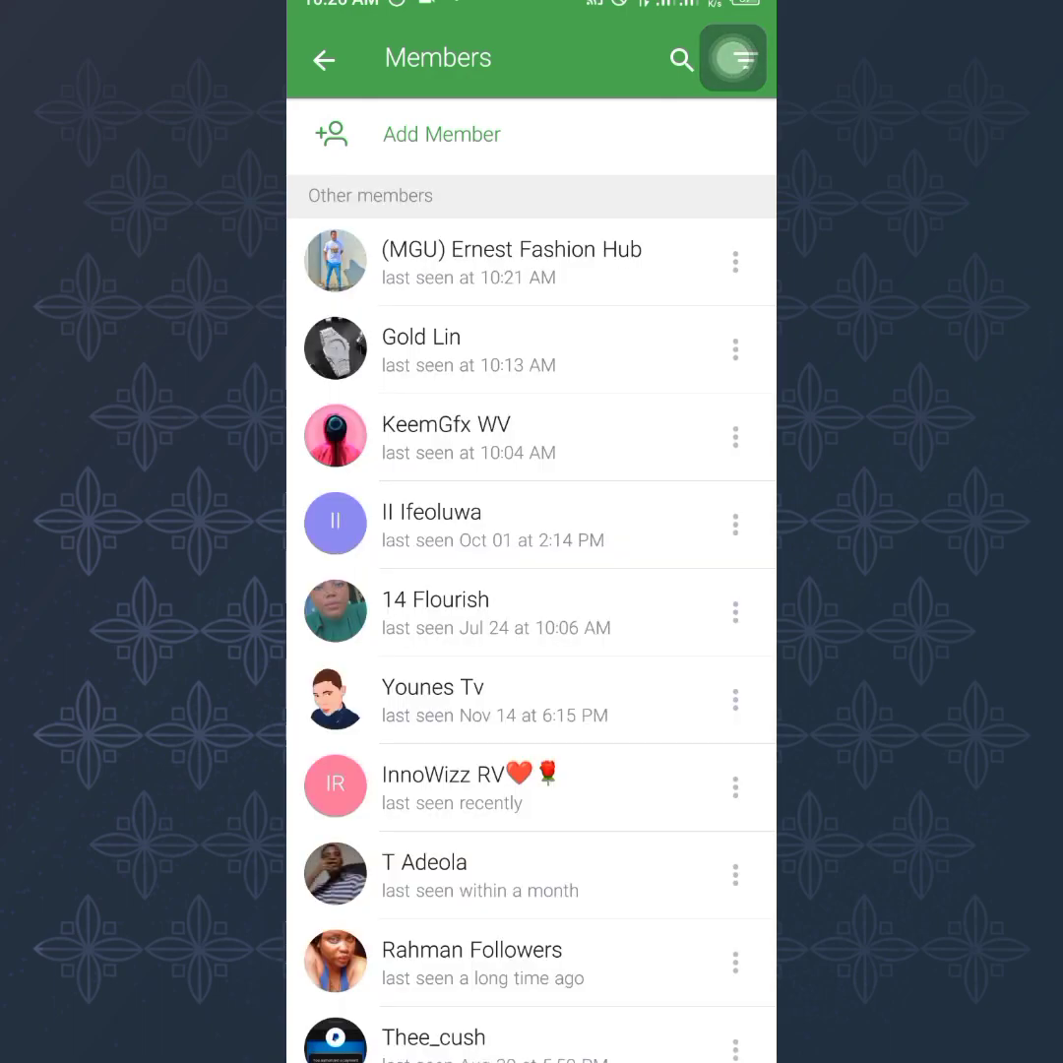
scroll(down, 3)
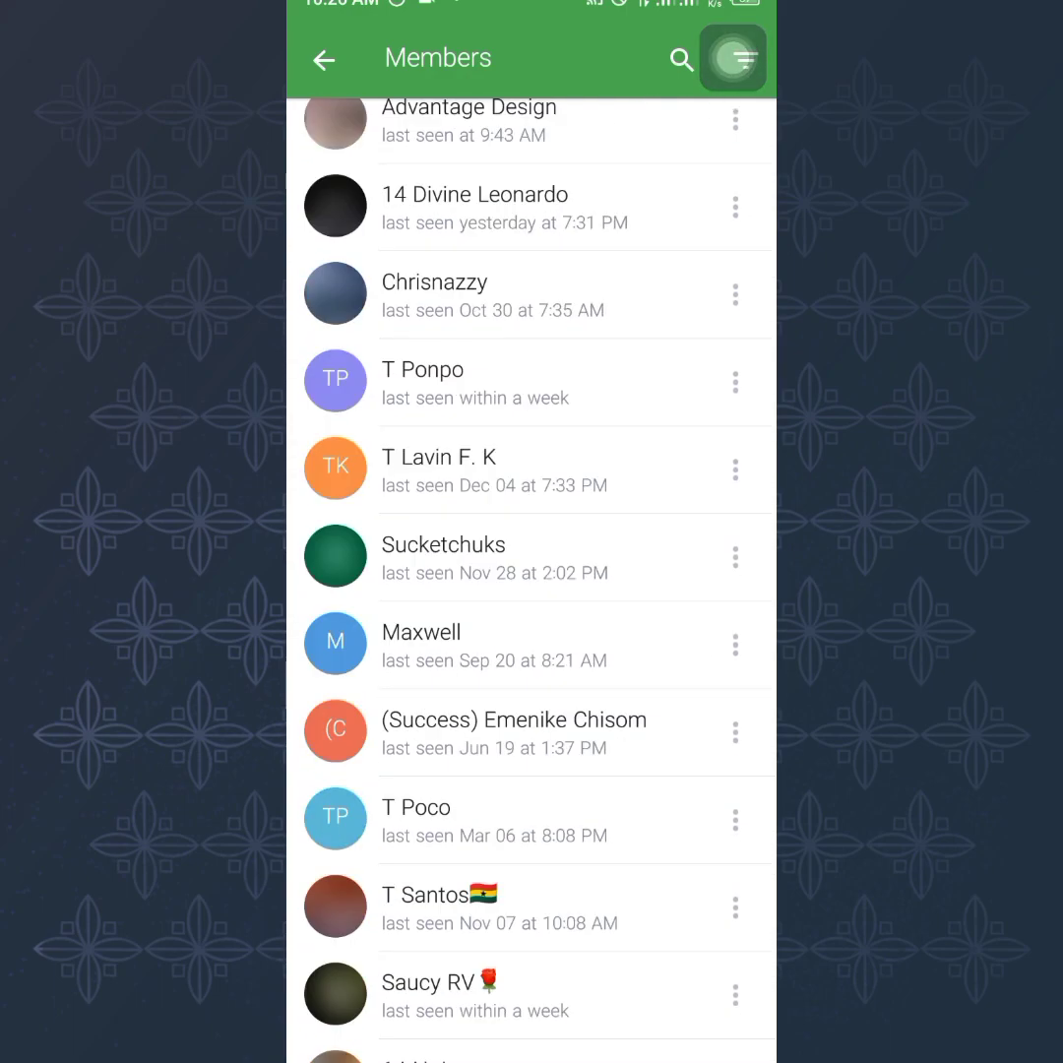
scroll(down, 3)
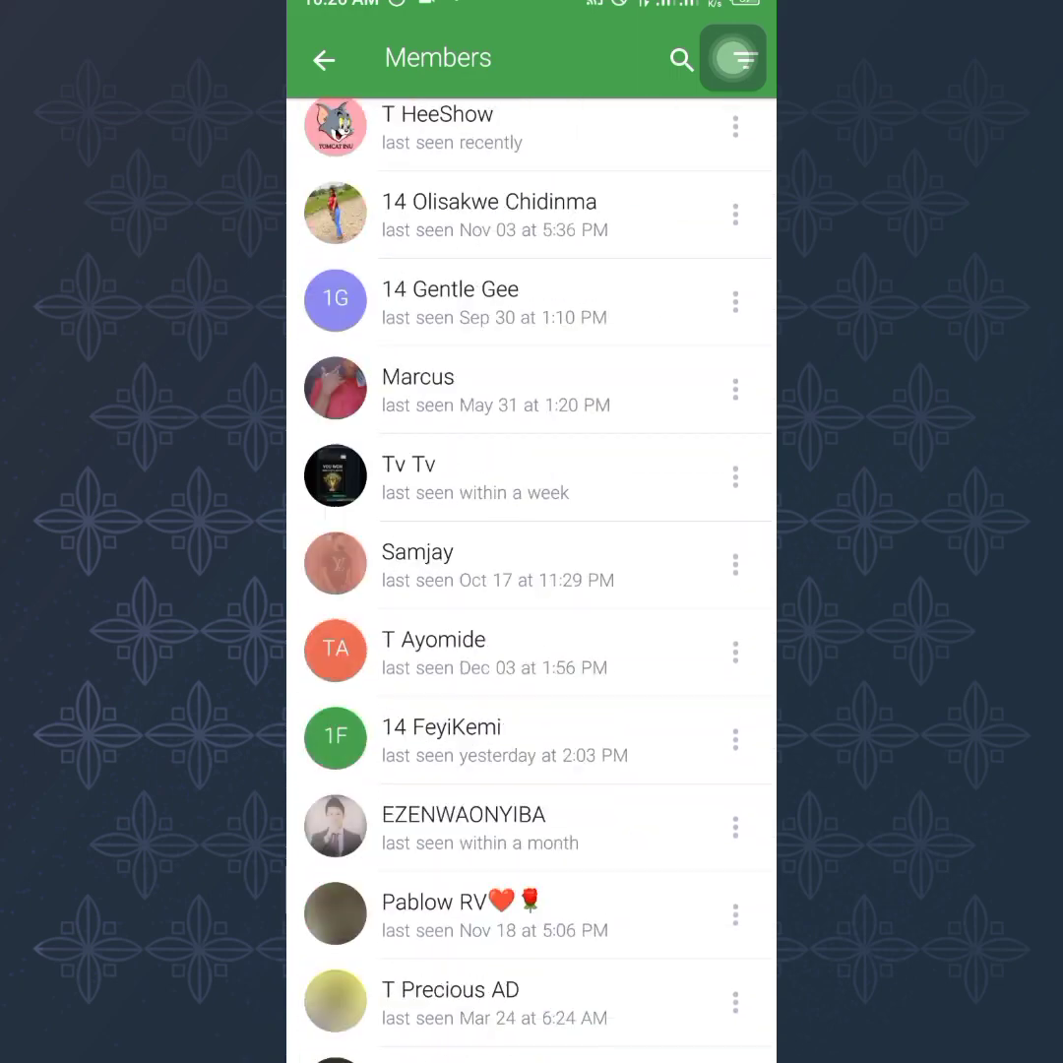
scroll(down, 3)
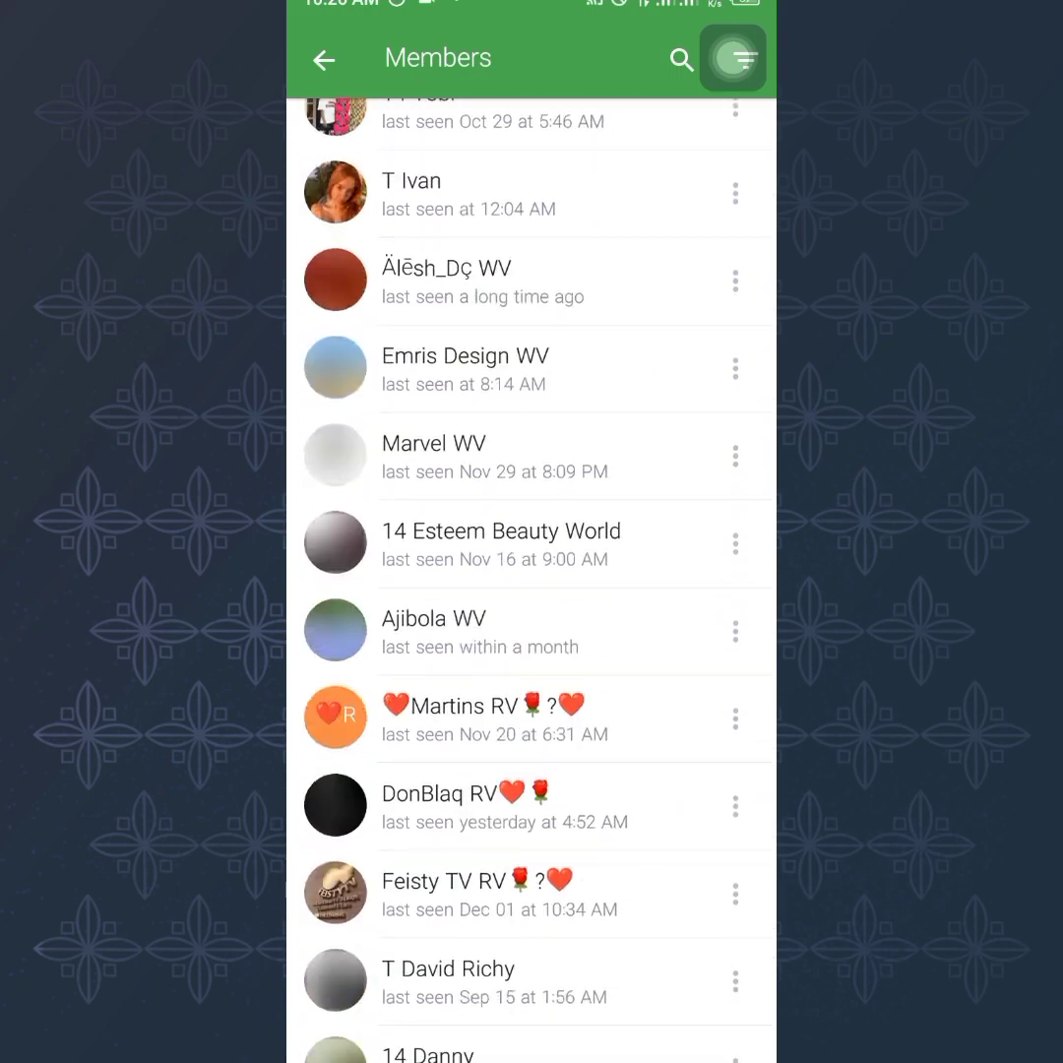
scroll(down, 3)
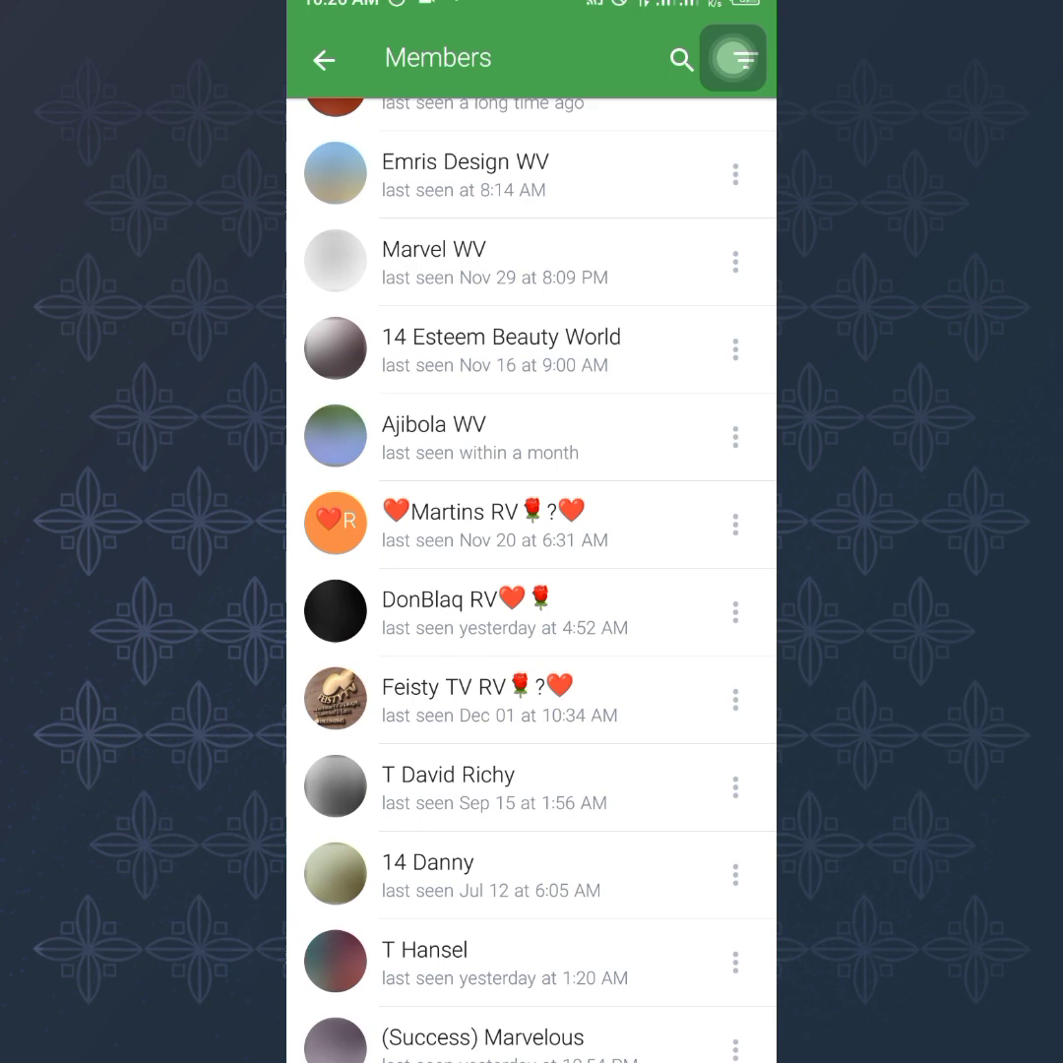
scroll(down, 3)
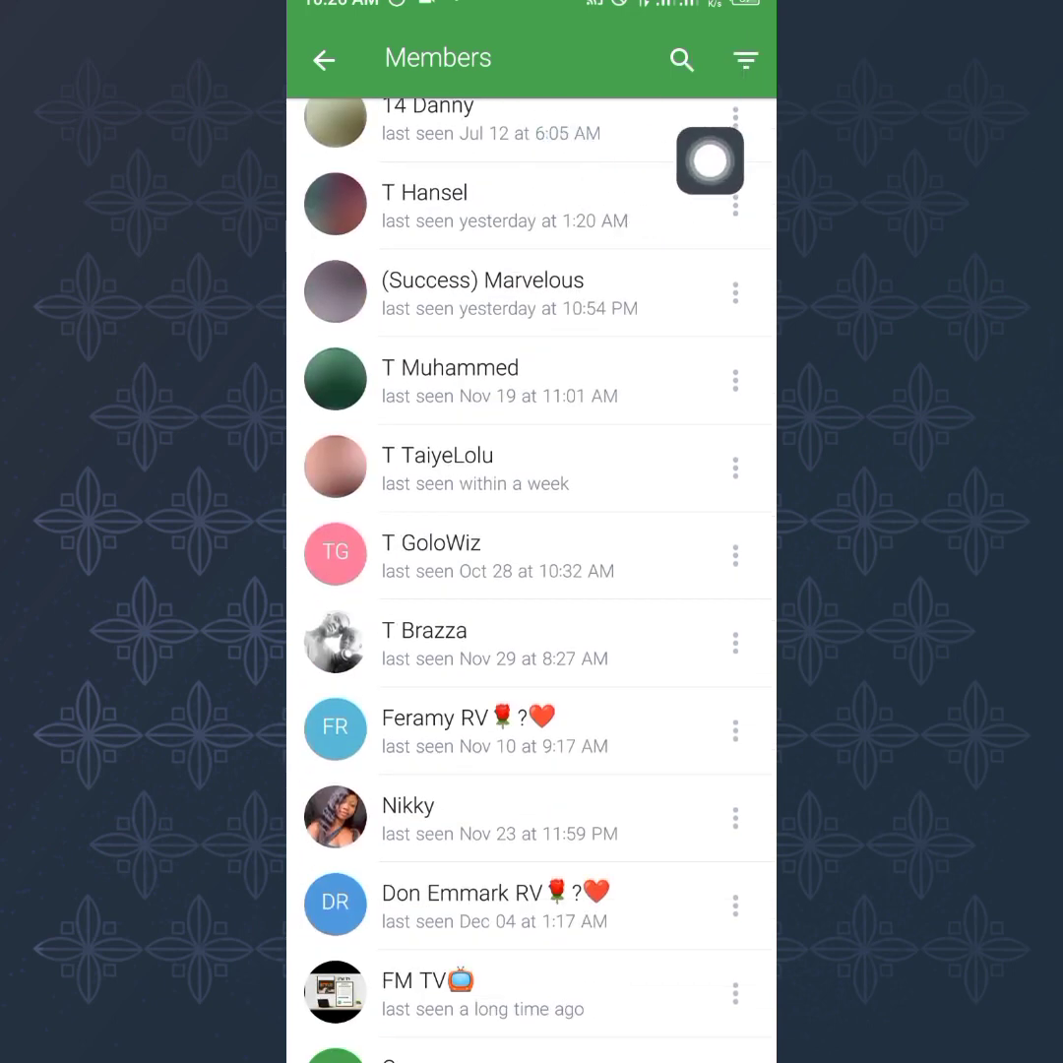
click(334, 553)
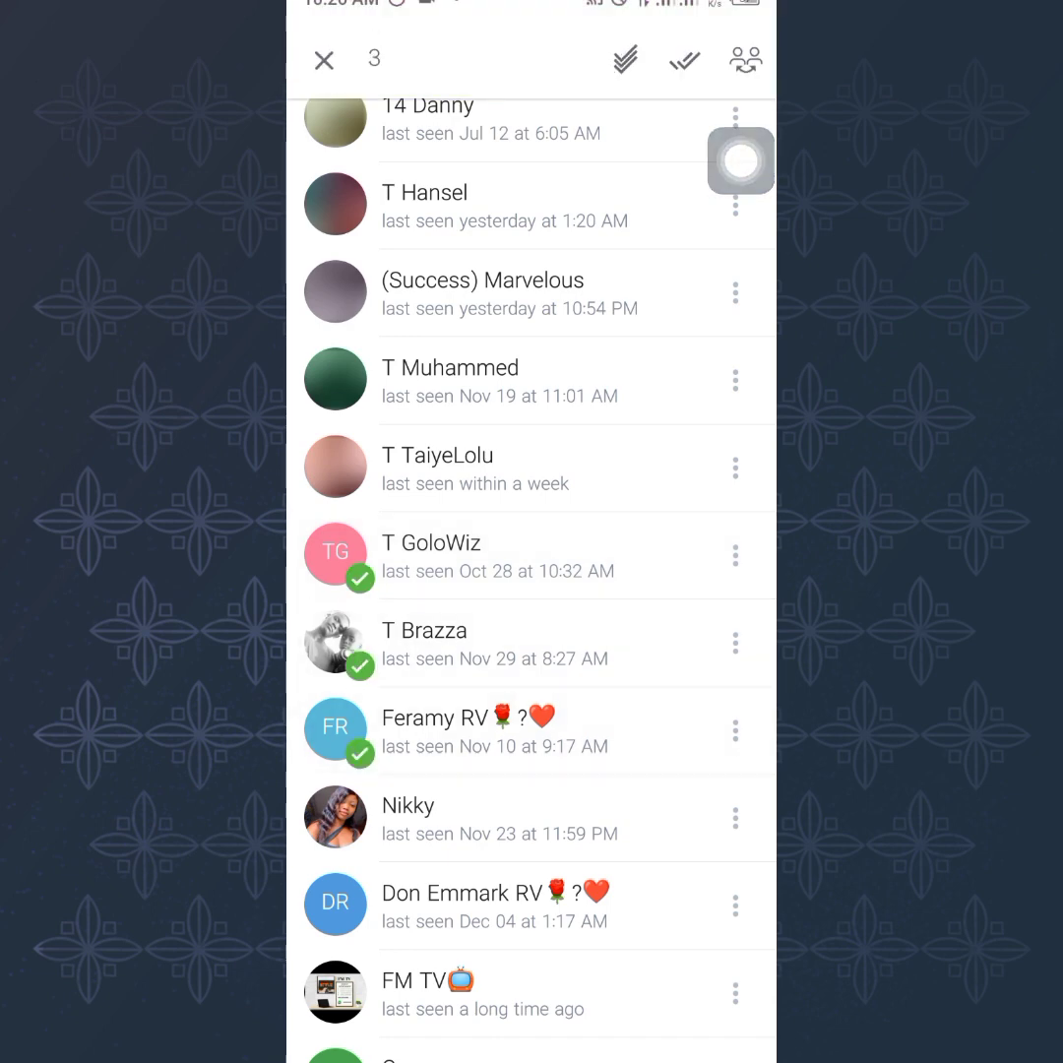
click(334, 817)
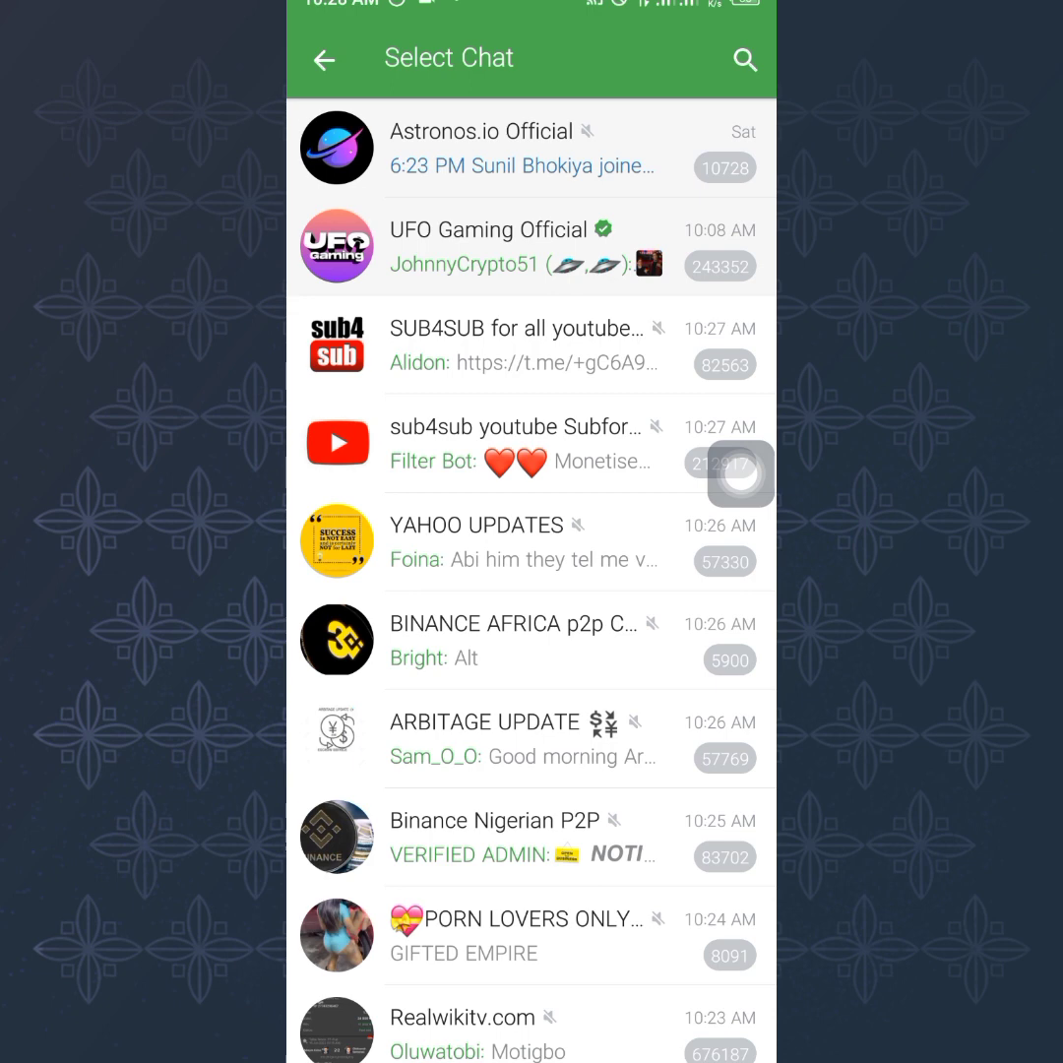
Filter chats by 'tur', add the members to Tutoring, and dismiss the already-in-voice-chat notice.
text(tur)
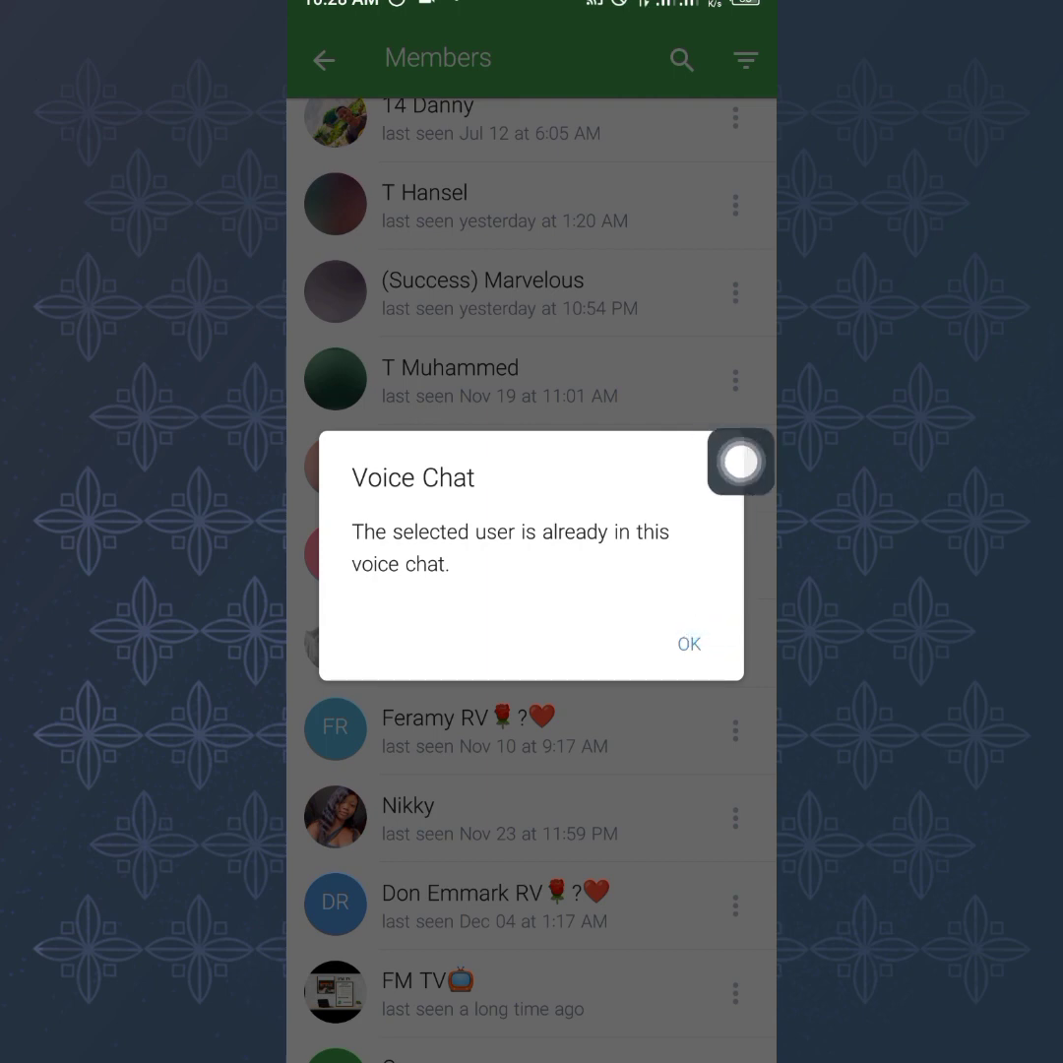
click(689, 642)
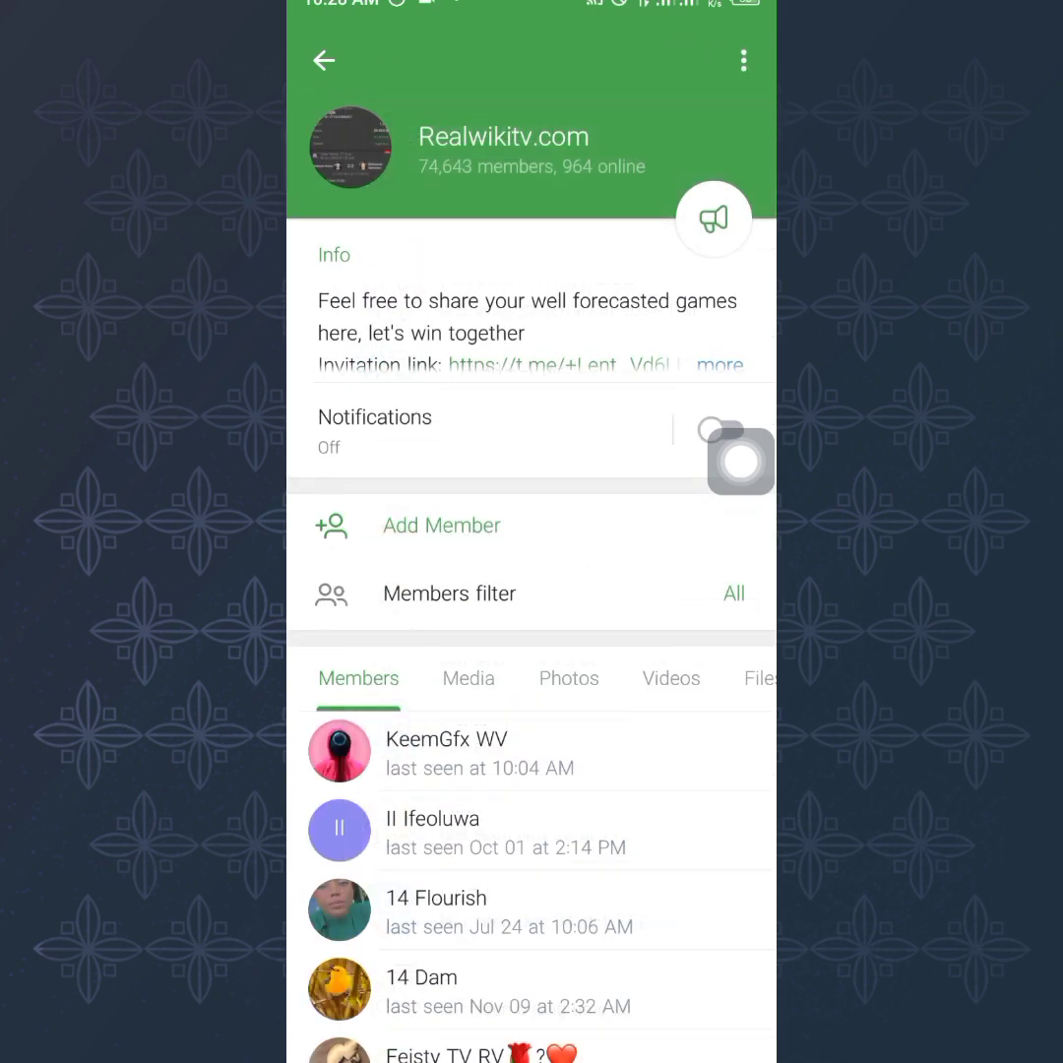
click(322, 59)
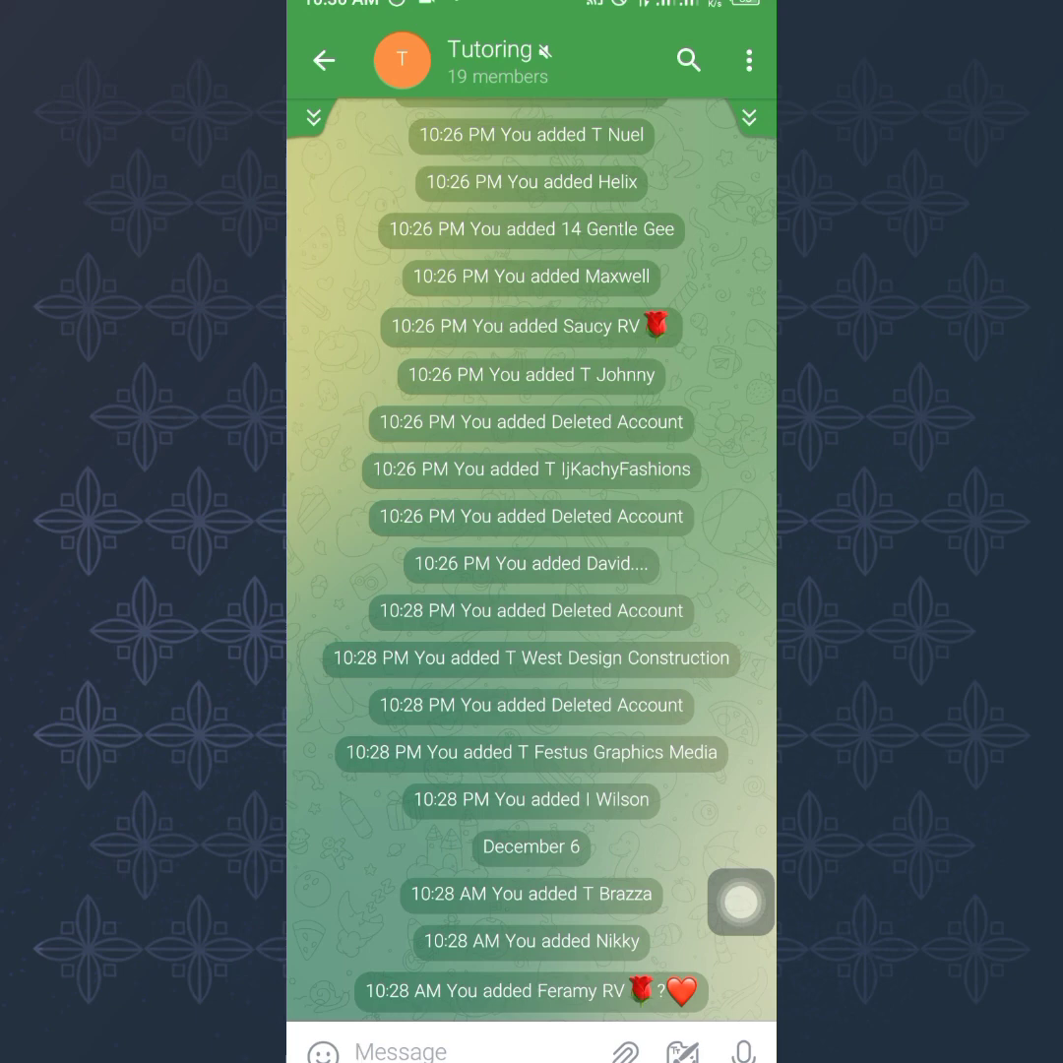
click(384, 1052)
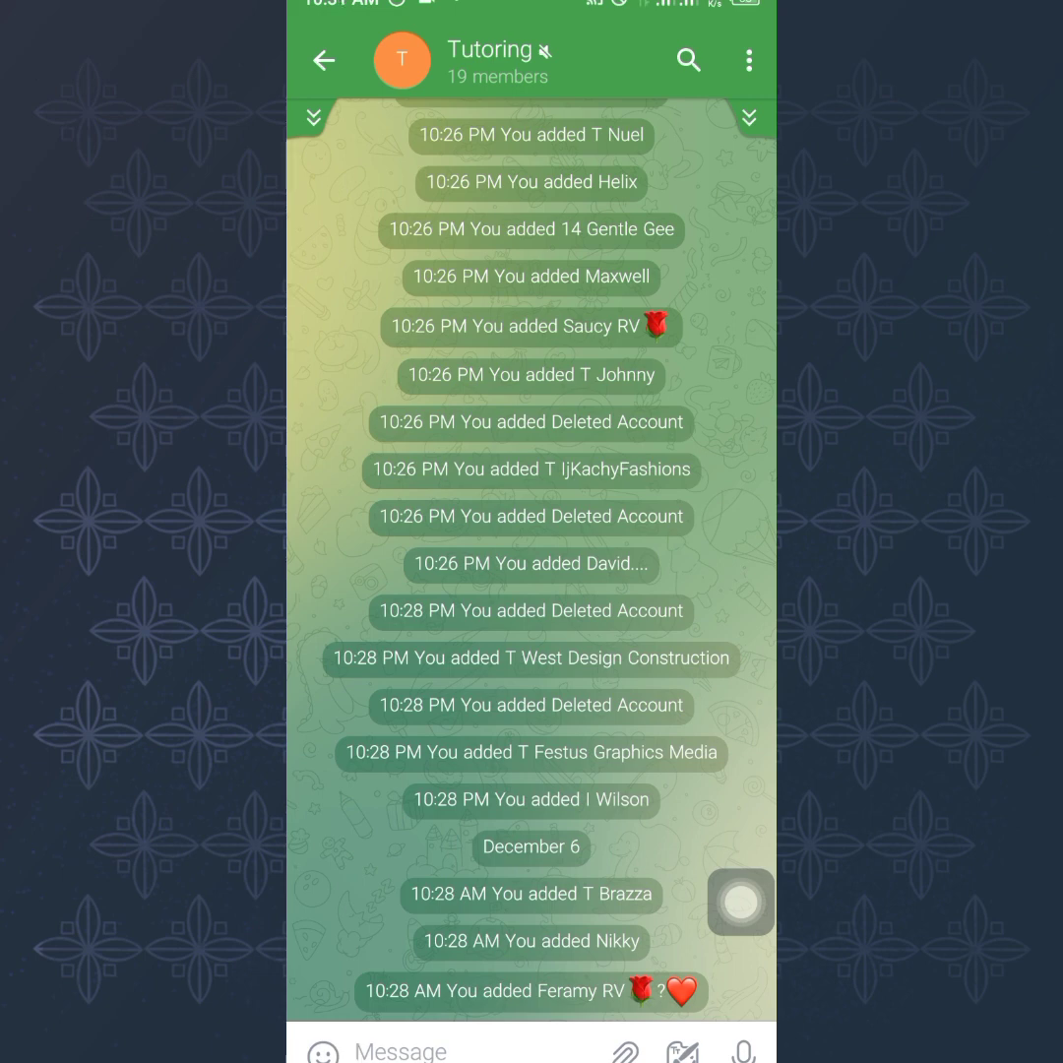
click(384, 1051)
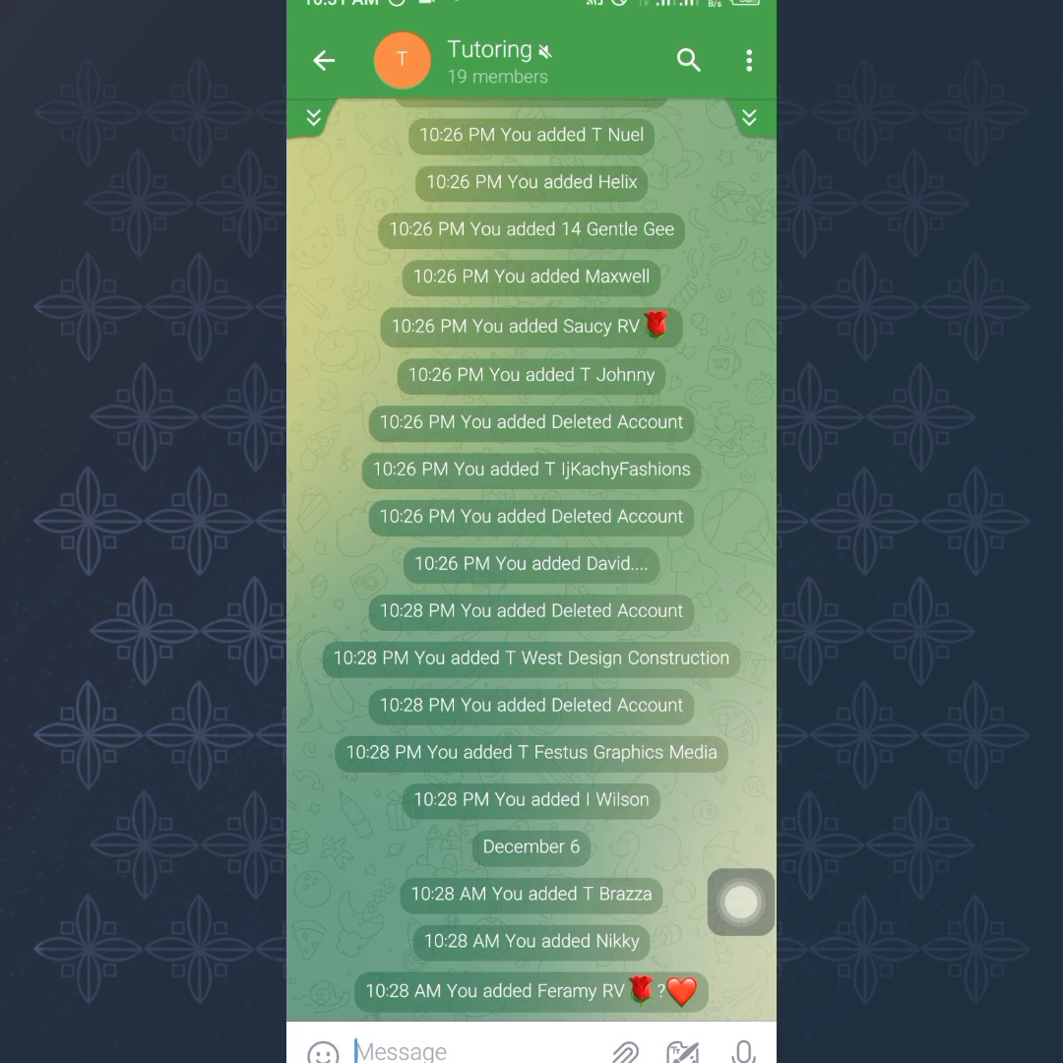